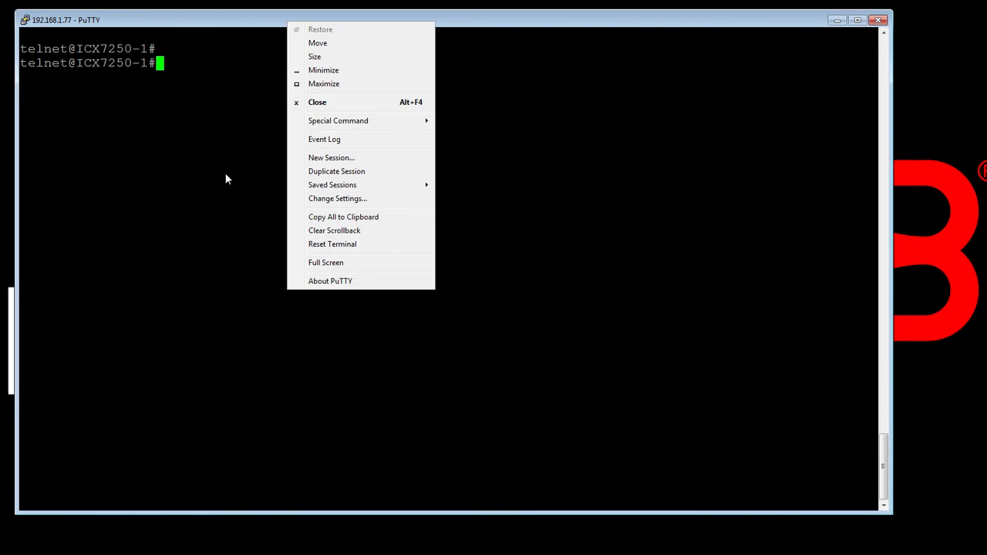
mouse_move(228, 200)
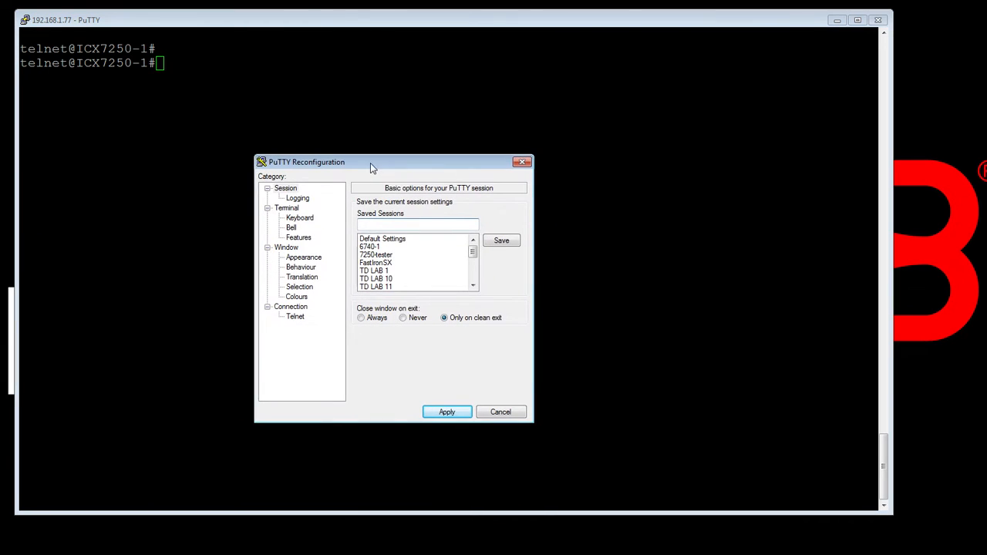
Step: Log all session output to showtech-router1.txt and apply the settings
click(298, 198)
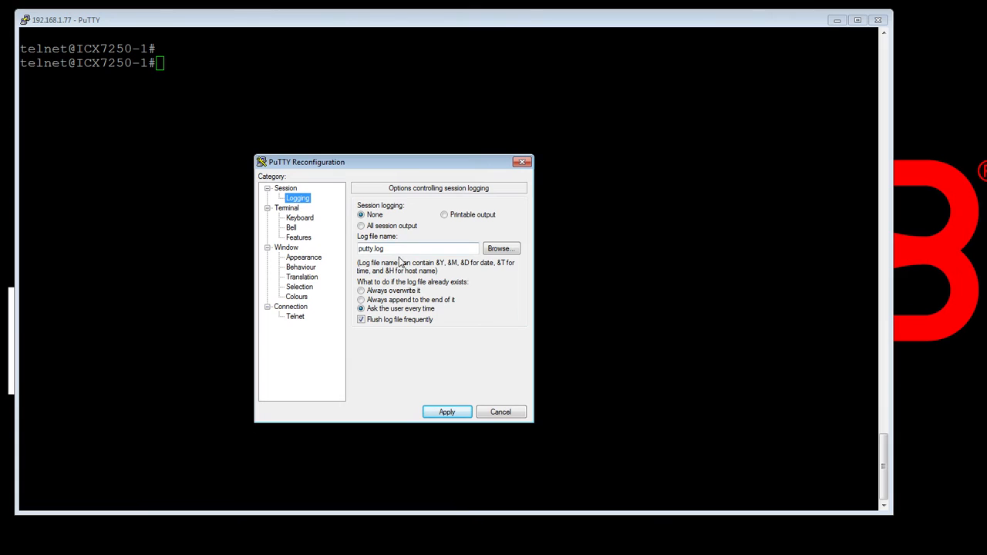
triple_click(416, 249)
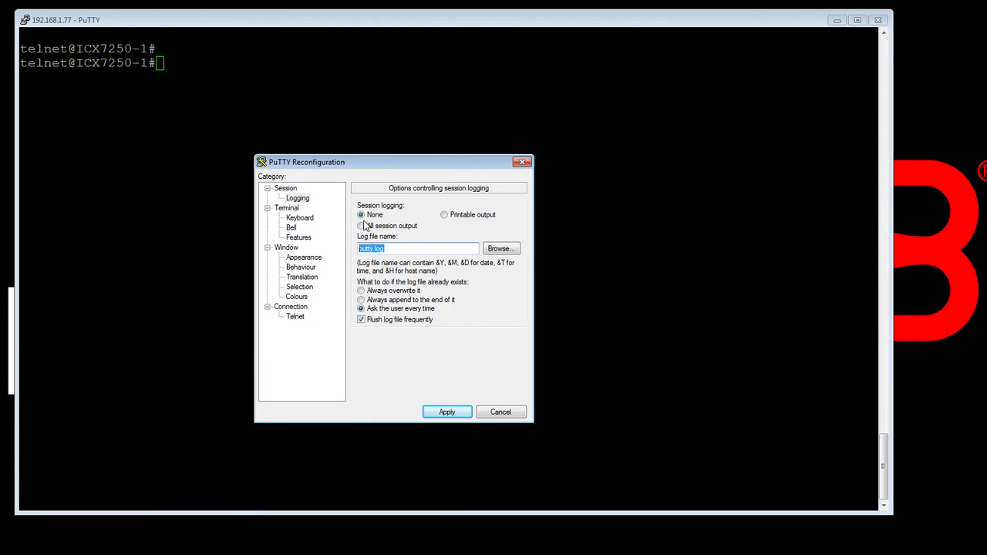
click(361, 226)
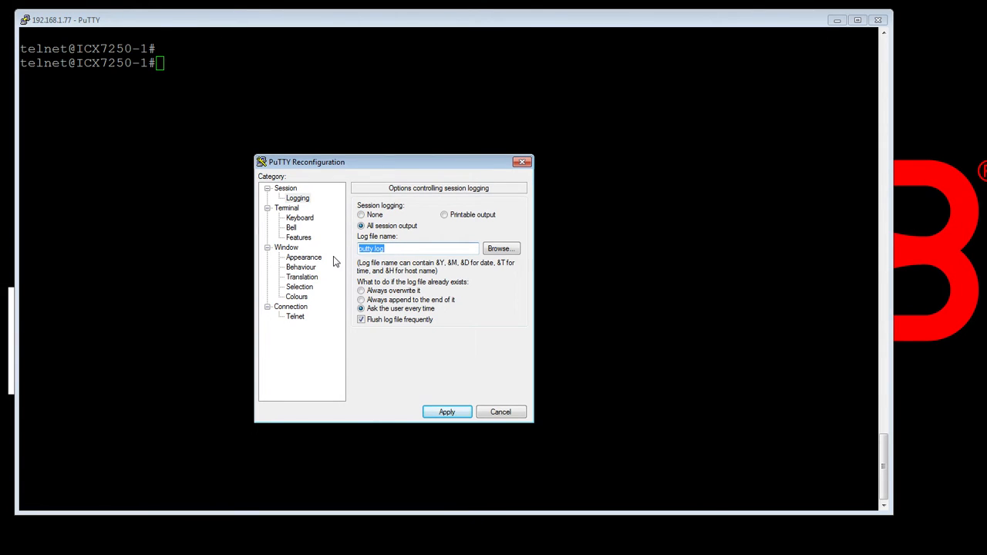
text(showtech)
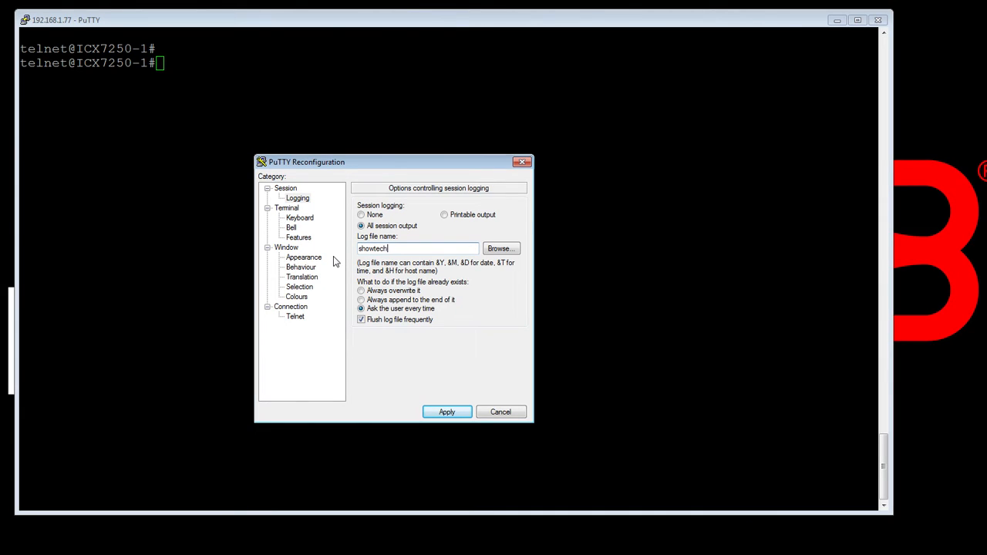
text(-router1.txt)
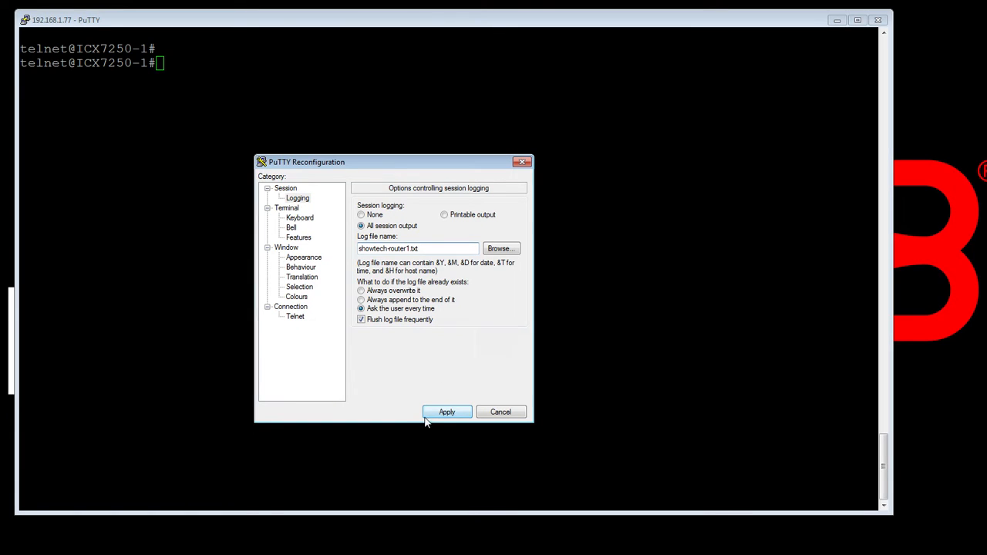
click(447, 411)
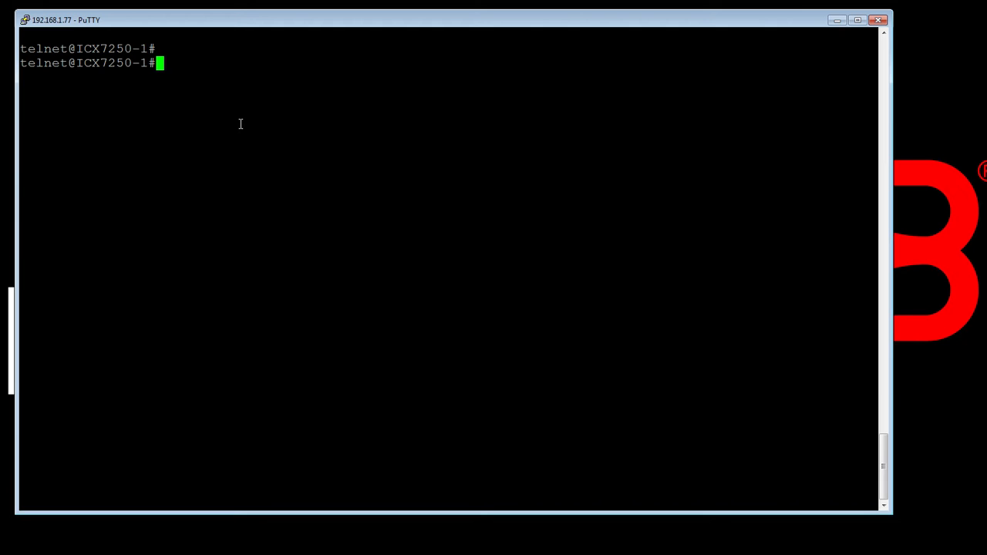
Step: Run show tech-support on the telnet session to ICX7250-1
text(show tech-suppo)
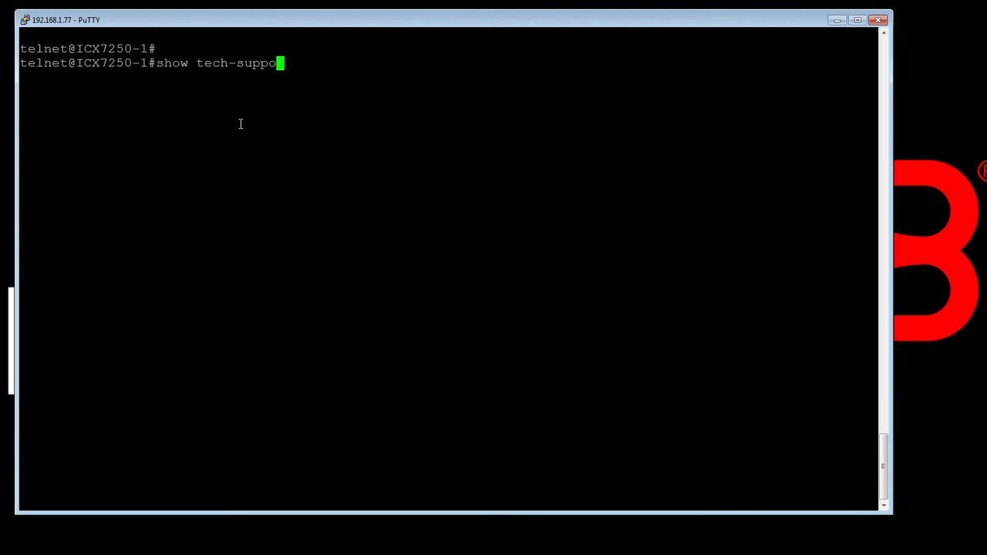
text(rt)
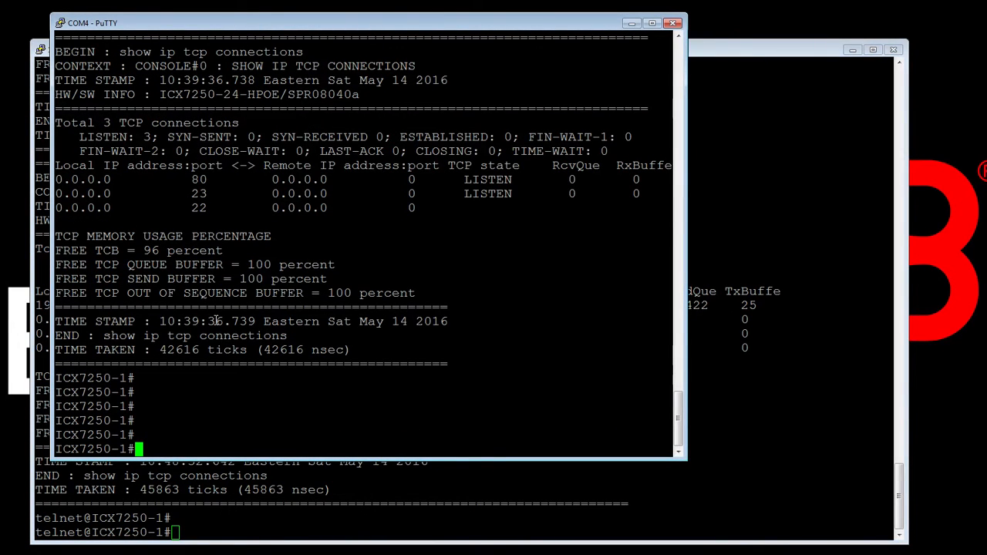
Step: Clear the COM4 console scrollback and run show tech-support there
right_click(87, 22)
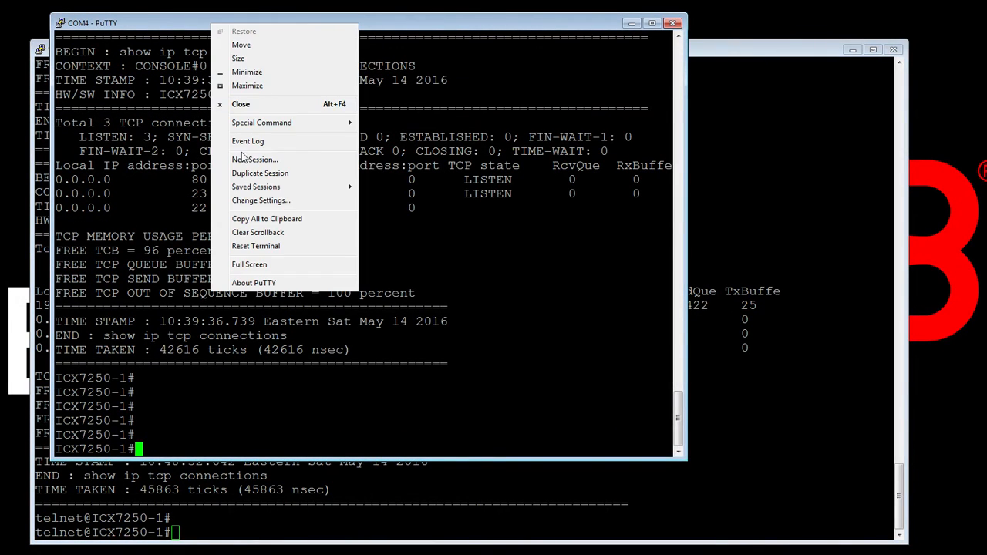
click(256, 245)
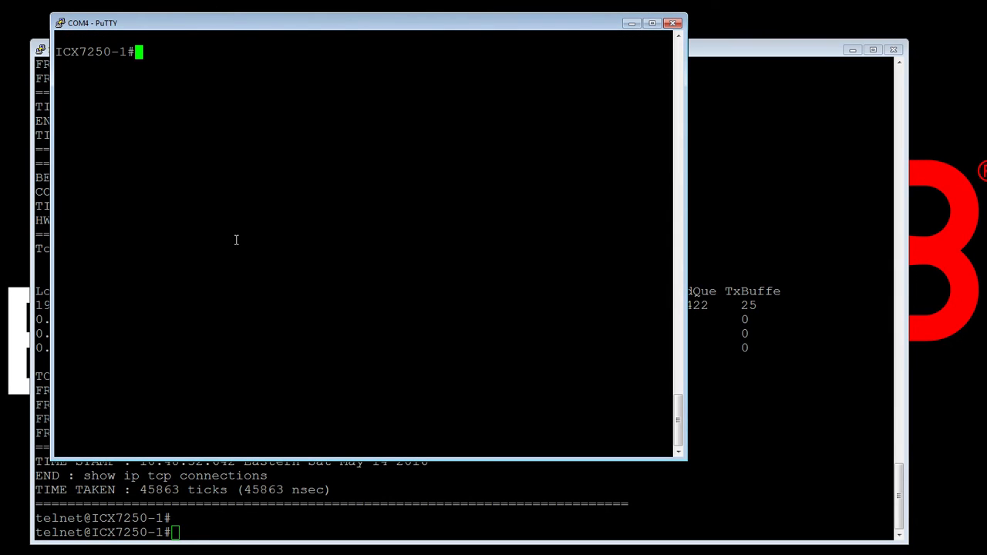
text(show tech)
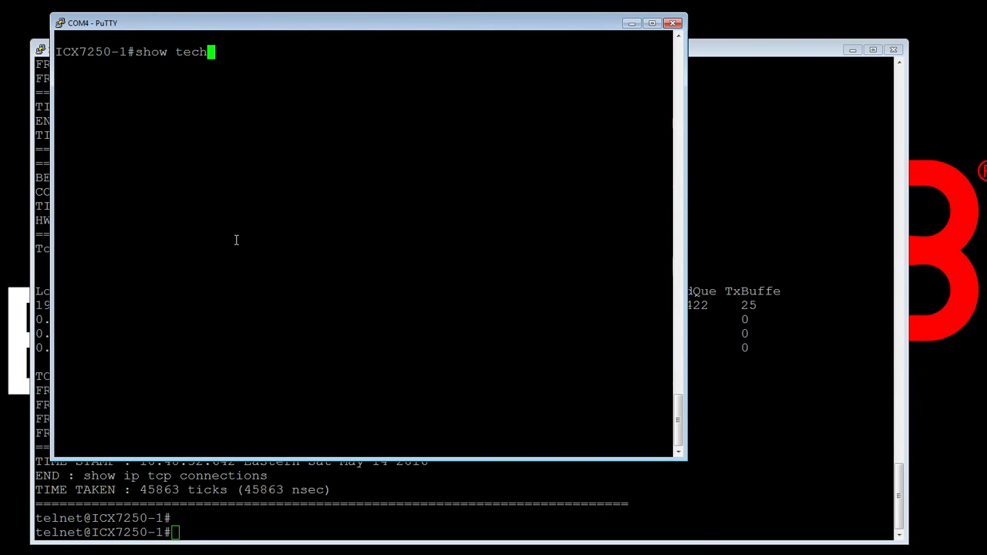
key(Return)
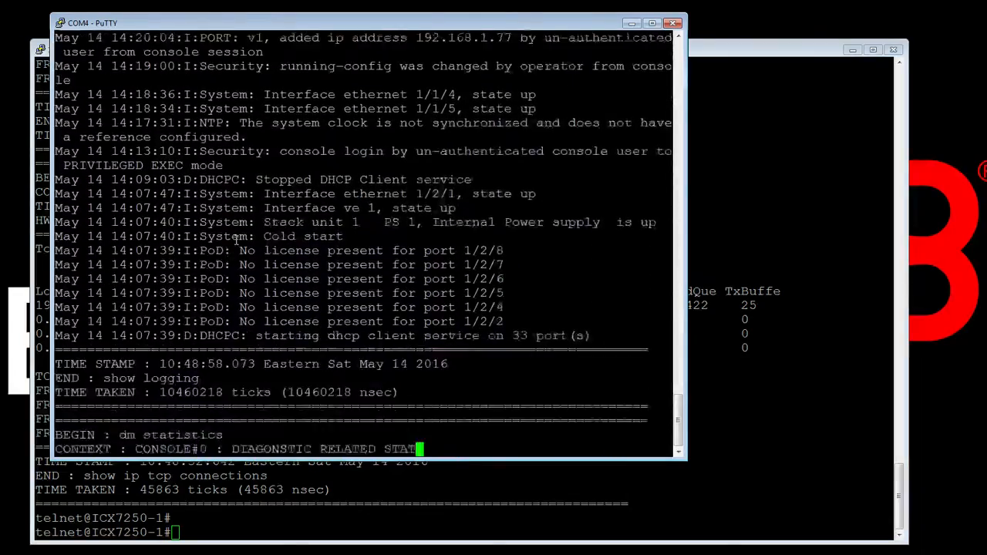
scroll(down, 3)
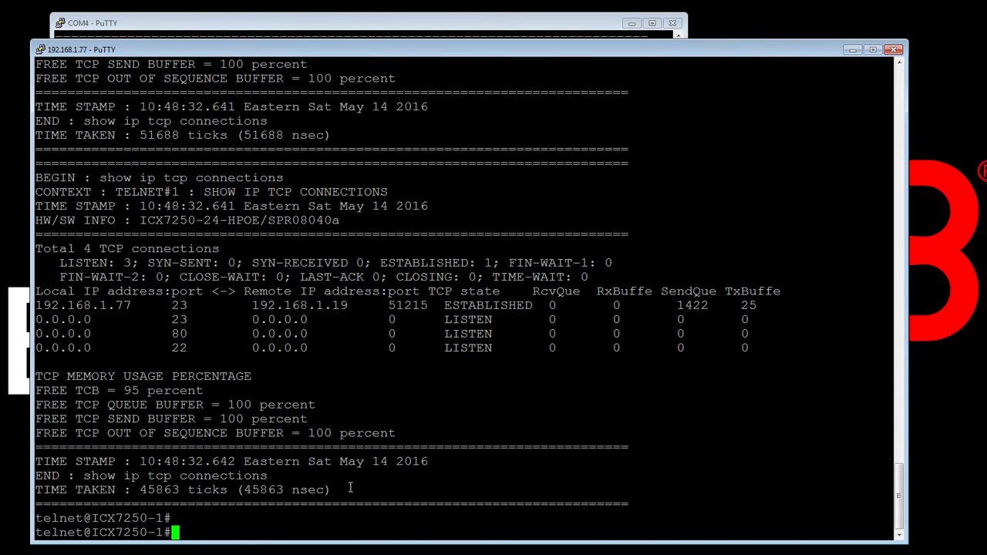
Step: Run show tech-support cpu over telnet, page once, then abort with Ctrl+C
text(show tech-support cpu)
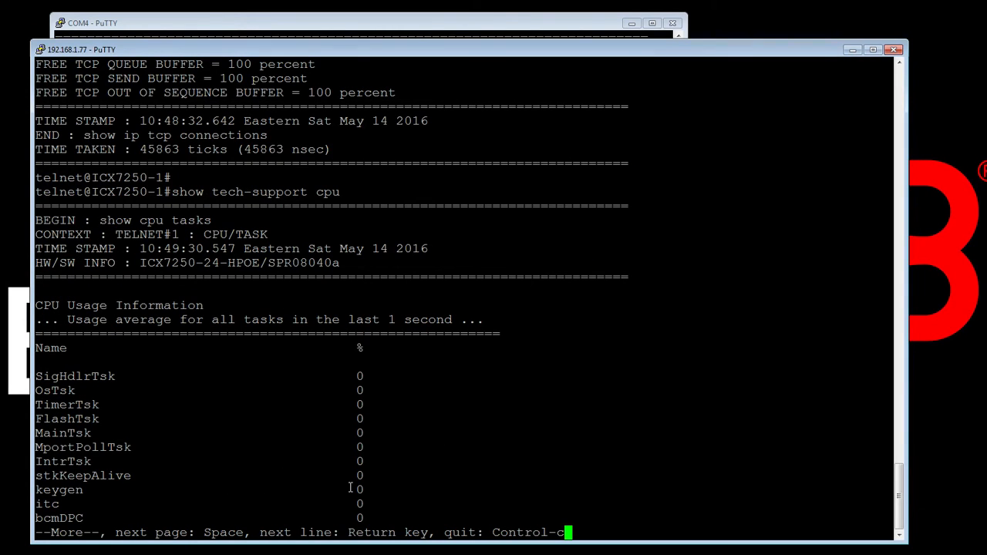
key(space)
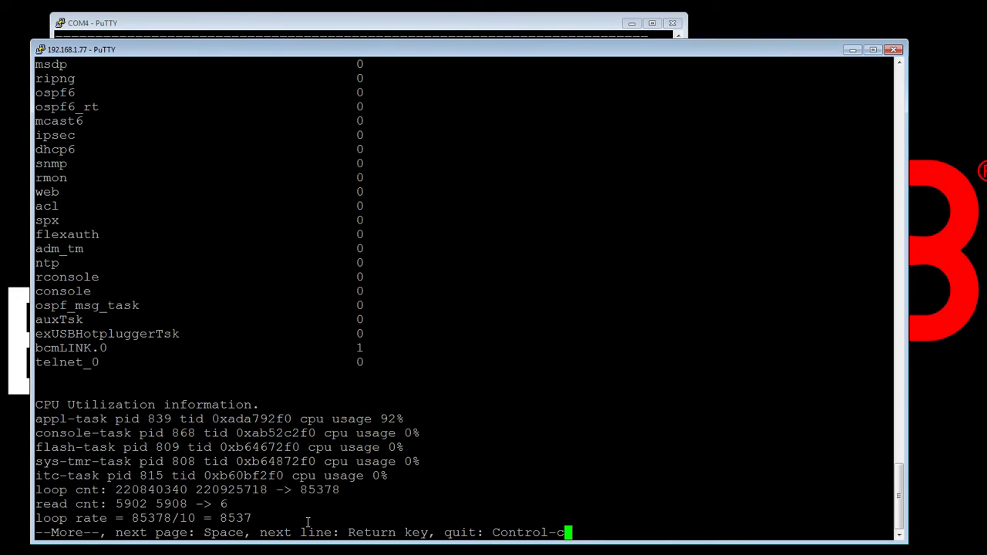
key(ctrl+c)
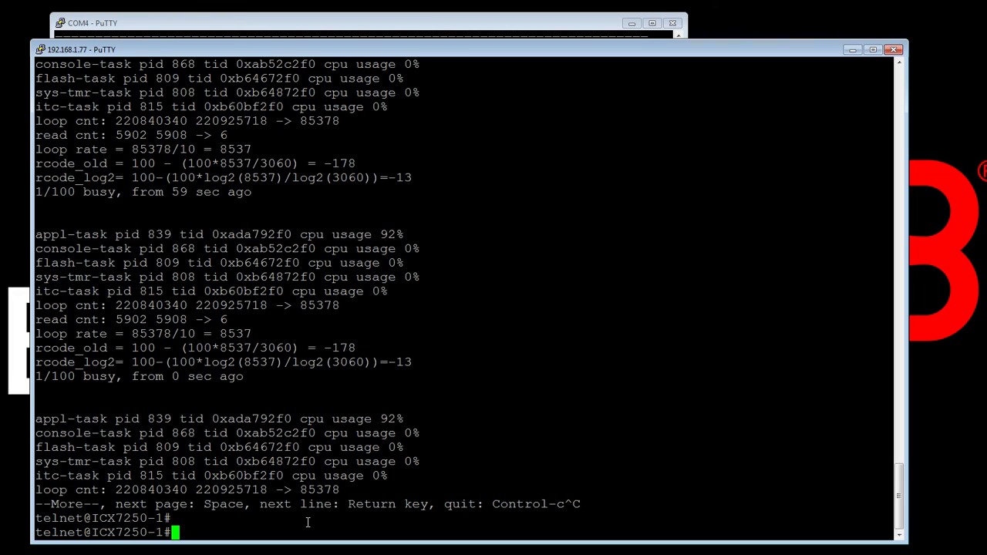
Step: Disable paging with skip and run show tech-support cpu to completion
text(skip)
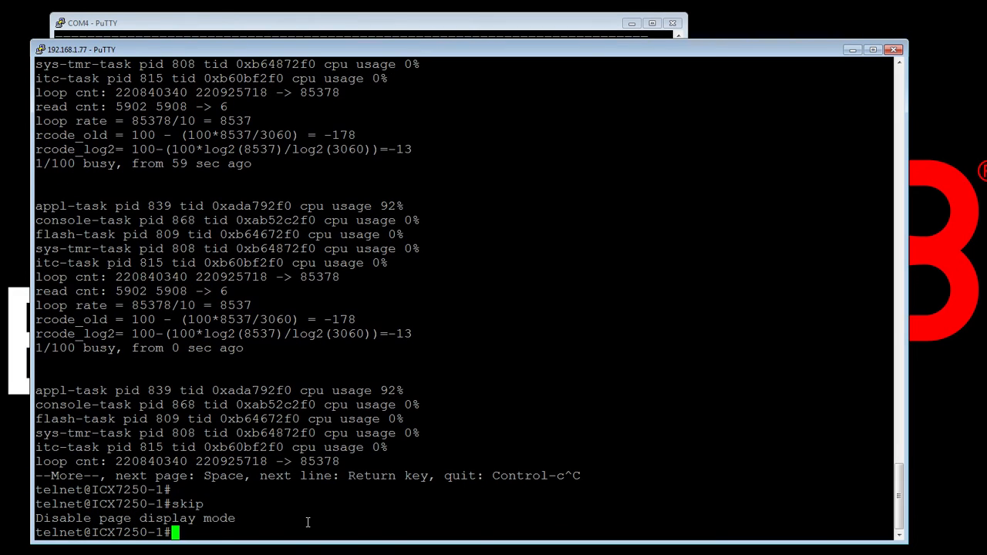
text(show tech-support cpu)
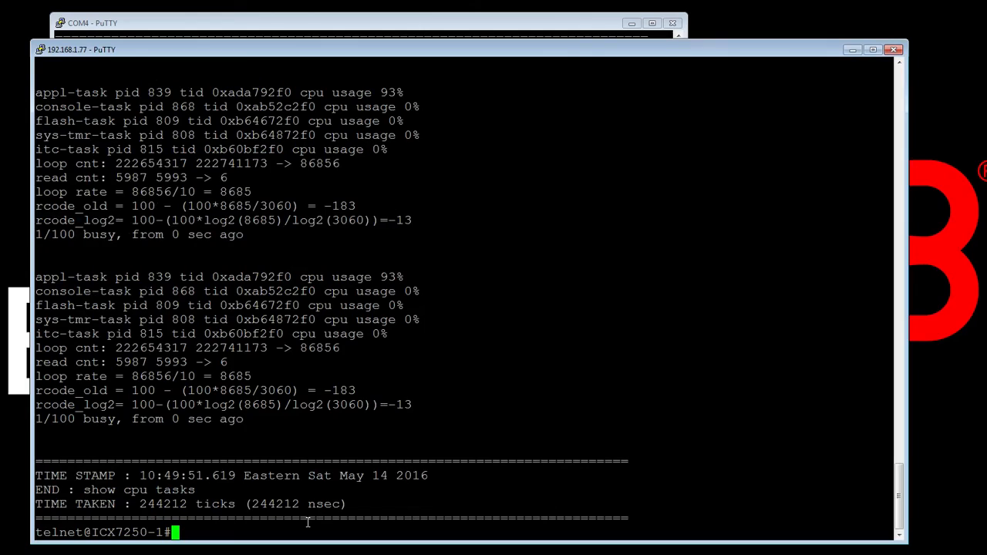
mouse_move(885, 426)
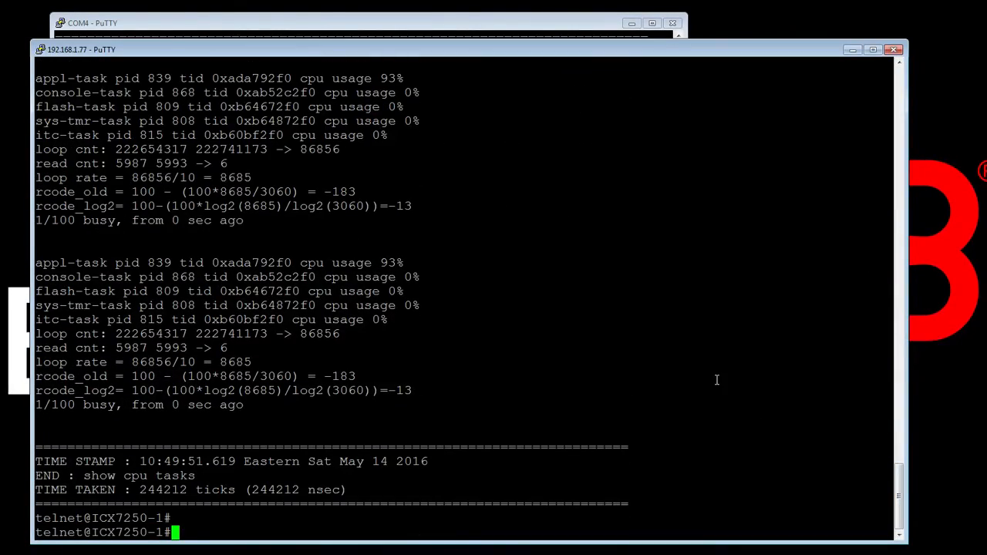
Step: Re-enable paging with page, rerun show tech-support cpu, page once, then abort
text(page)
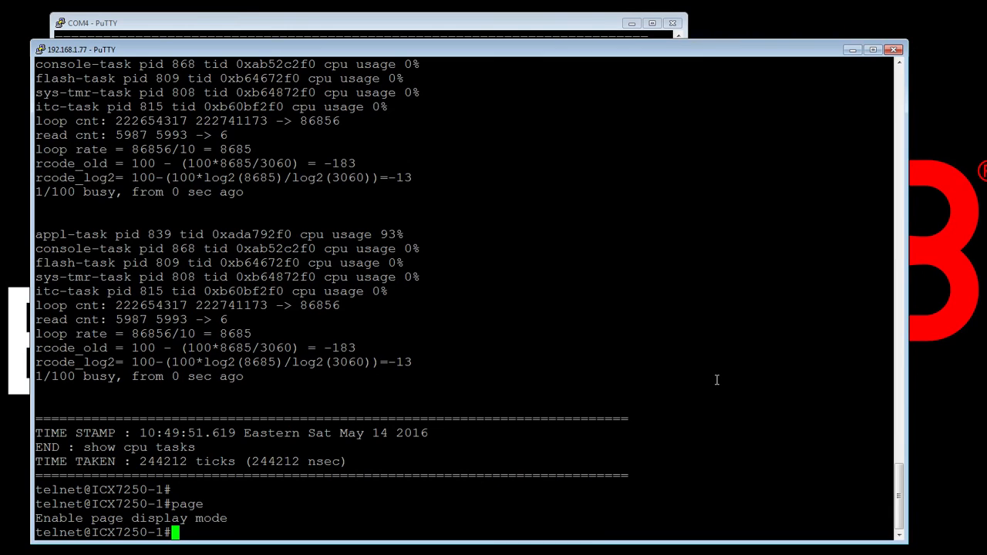
text(show tech-support cpu)
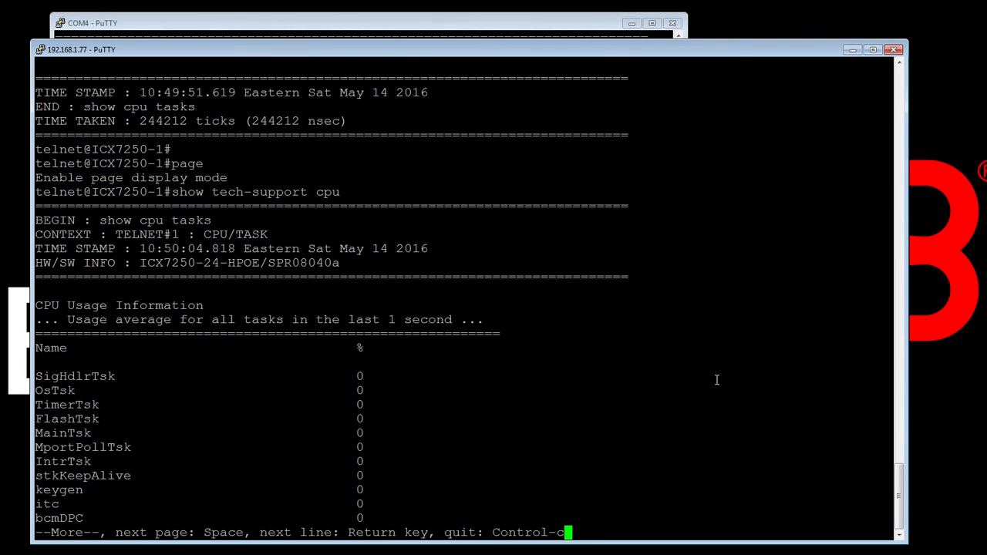
key(space)
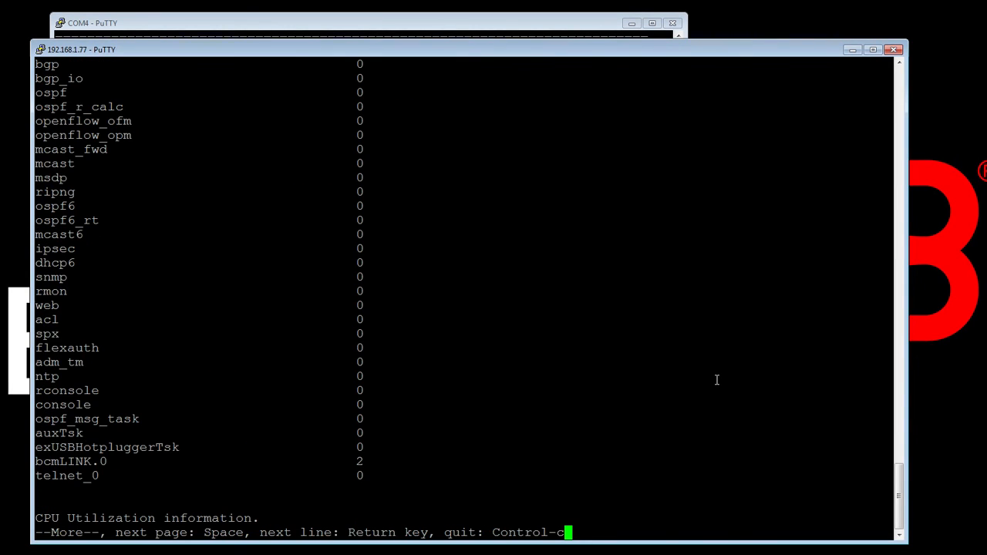
key(ctrl+c)
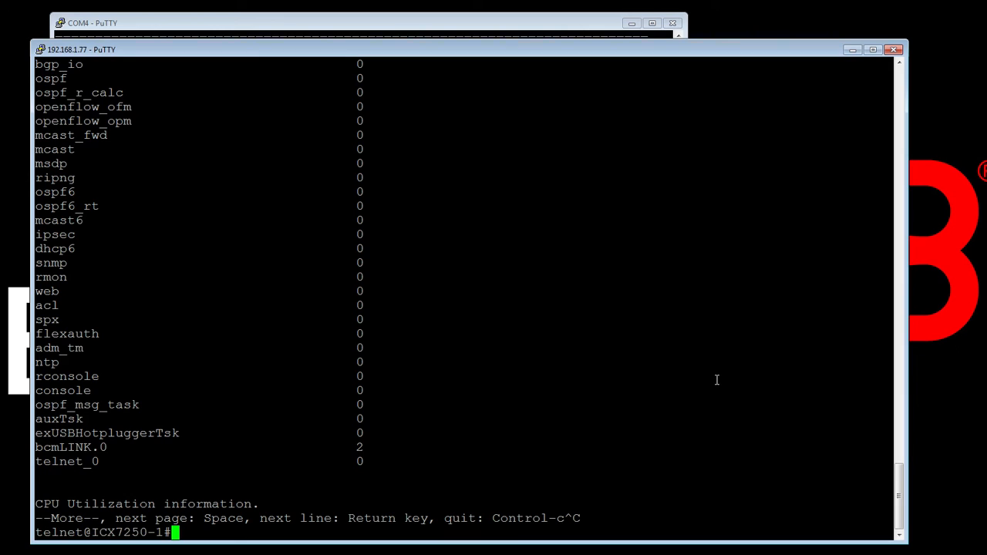